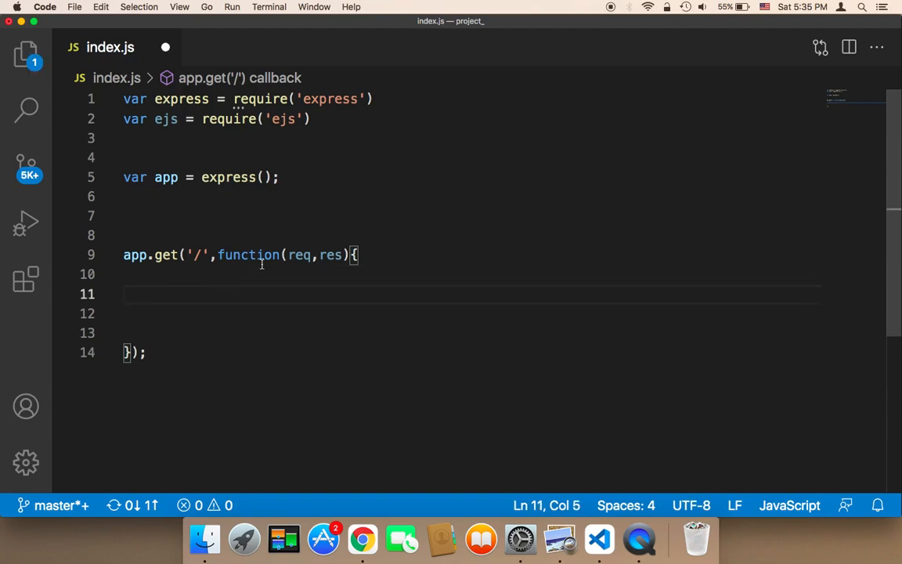
Write res.send("Hello"); inside the app.get root route callback
click(336, 254)
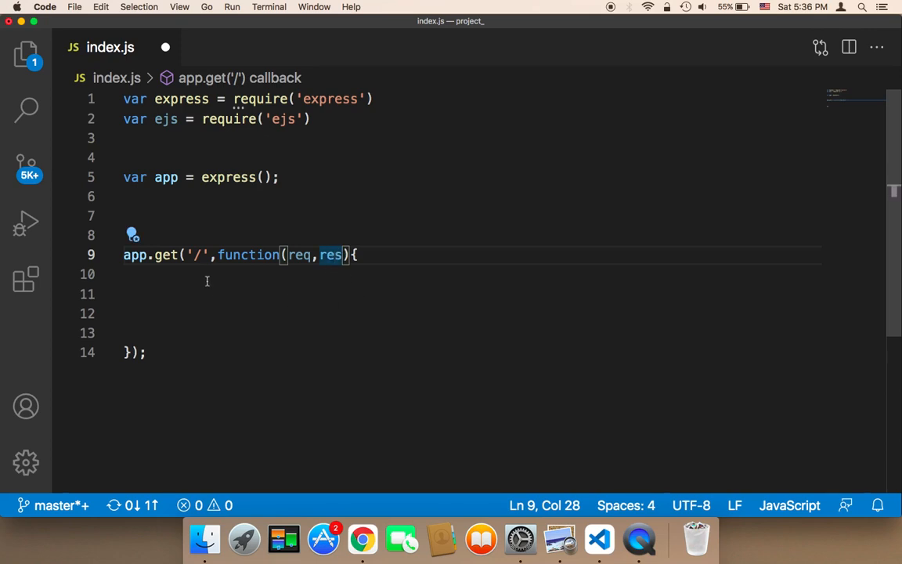
text(res)
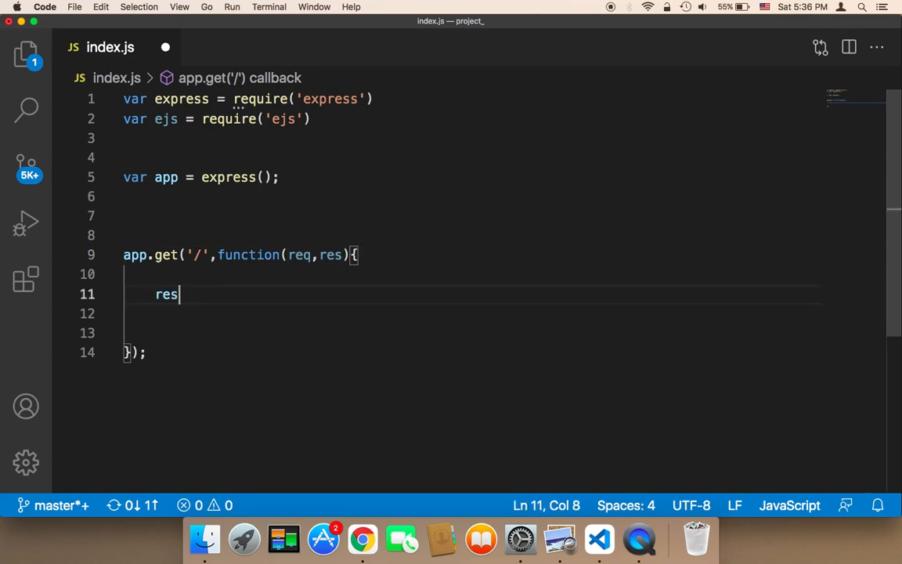
text(.send()
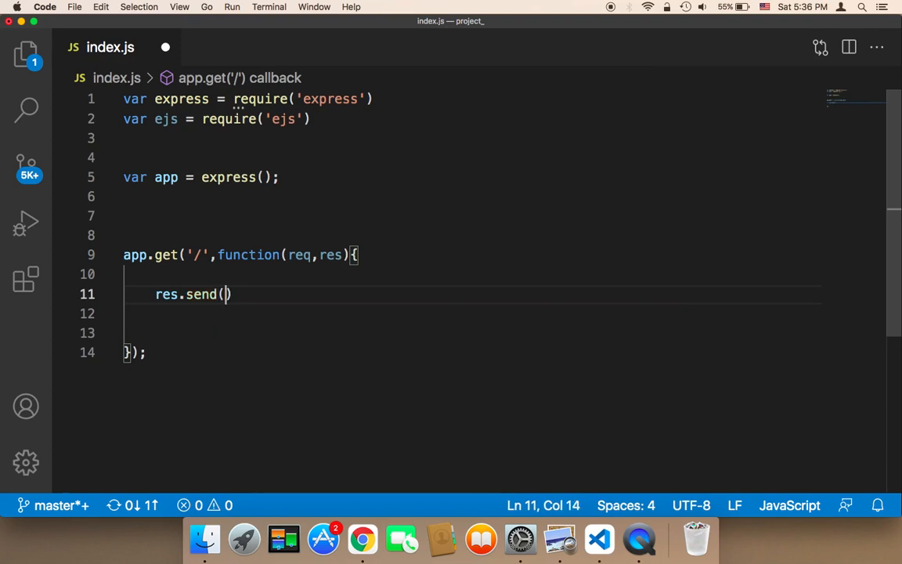
text(")
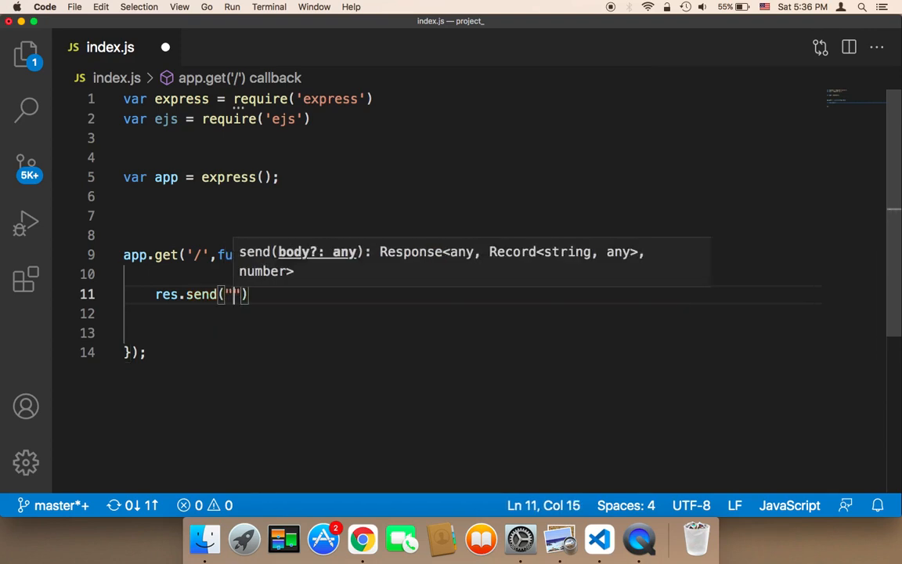
text(Hellow)
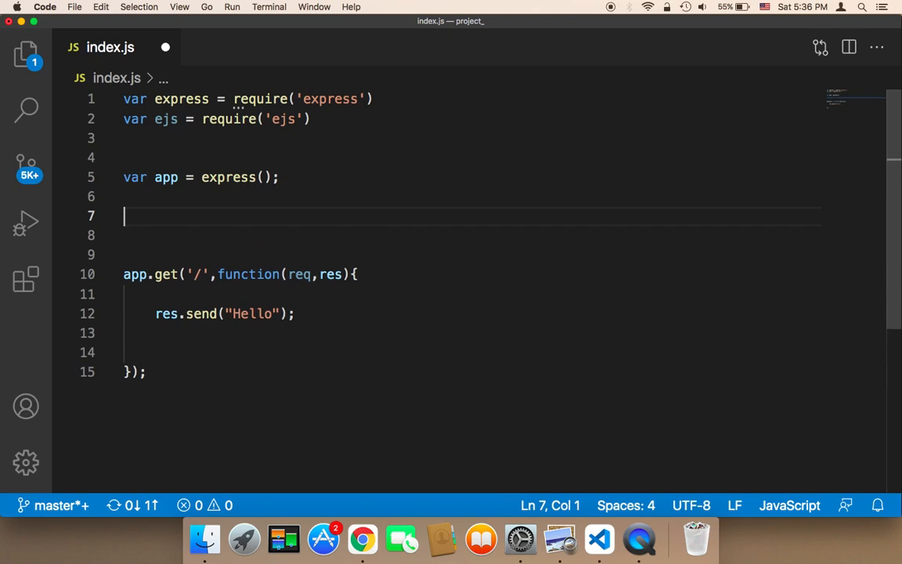
Add app.listen(8080); on the blank line below var app
text(app.l)
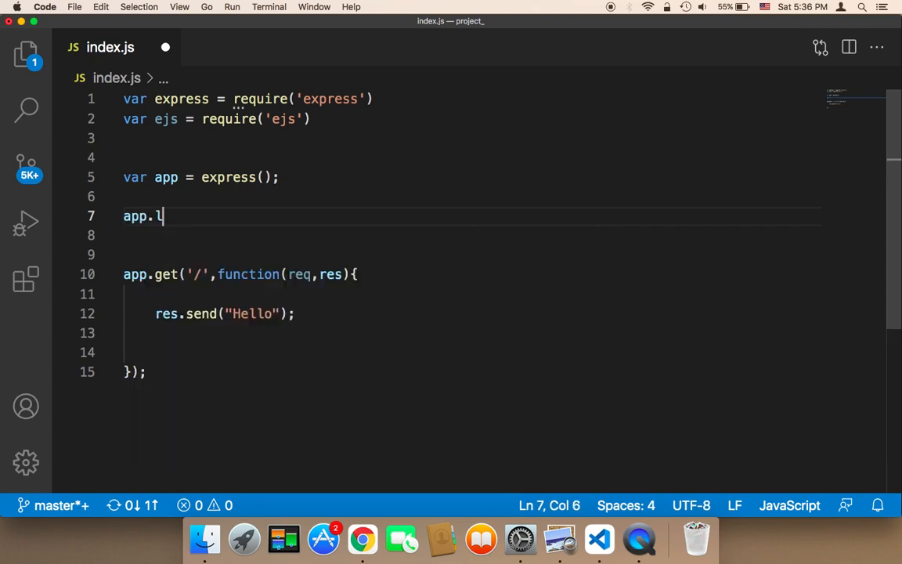
text(isten)
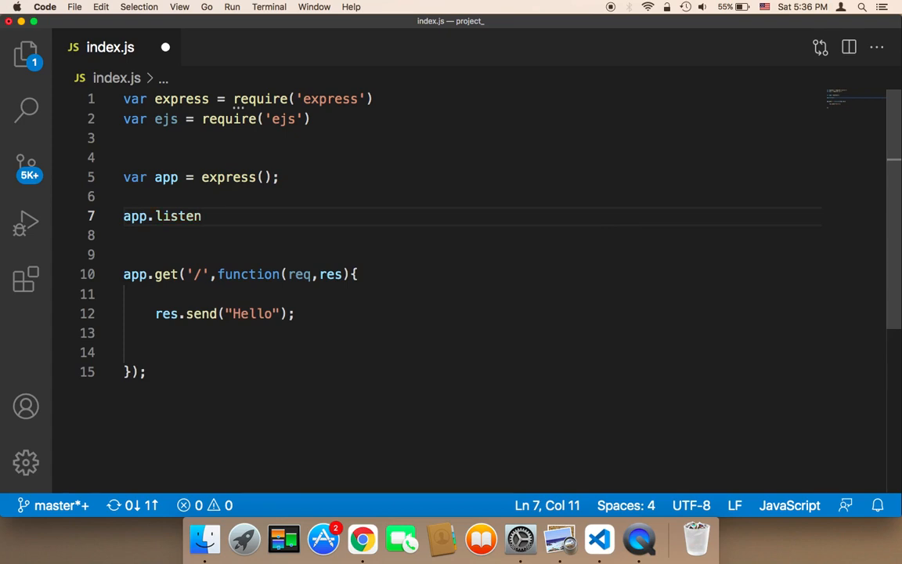
text(()
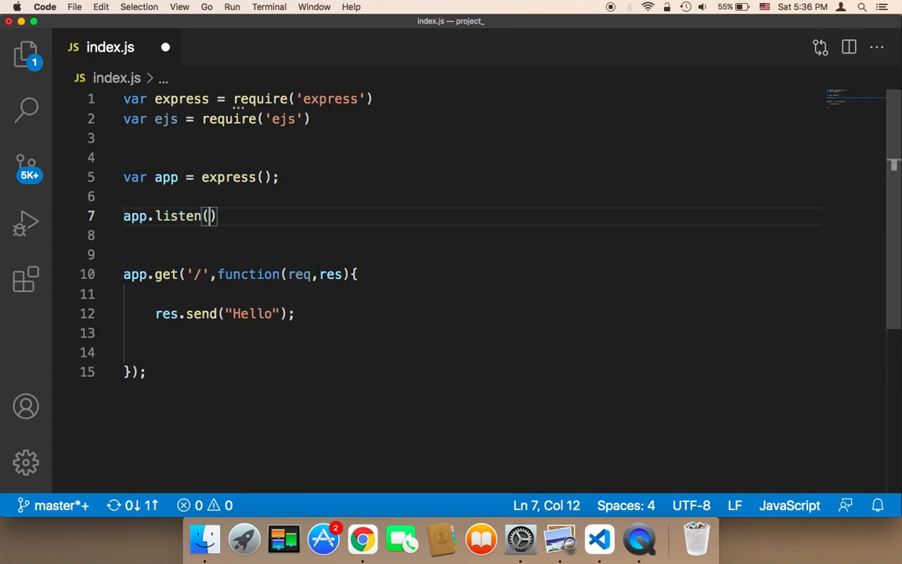
text(8)
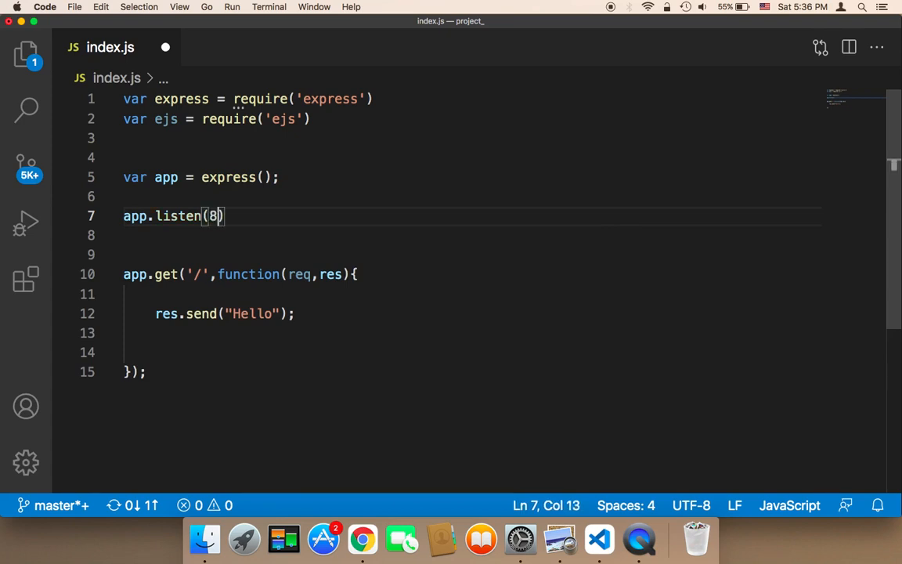
text(080)
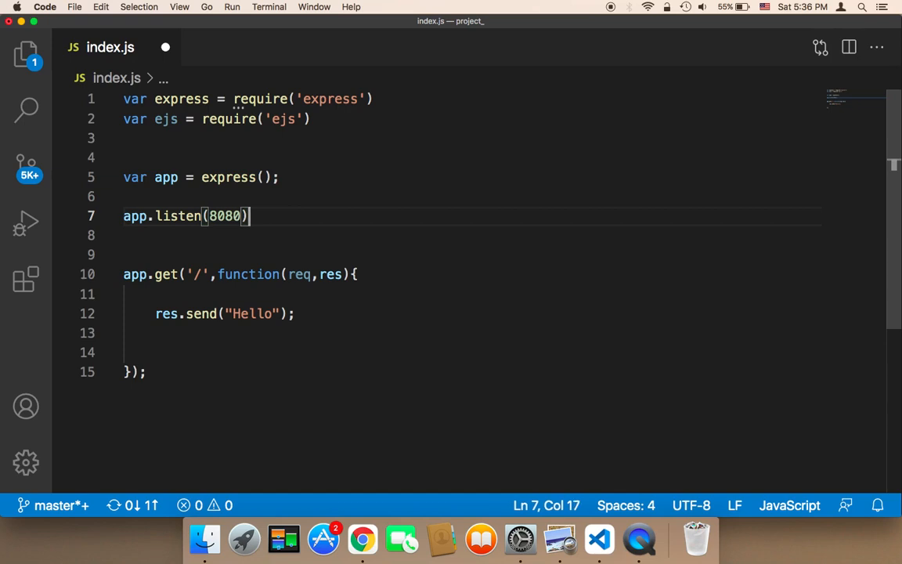
text(;)
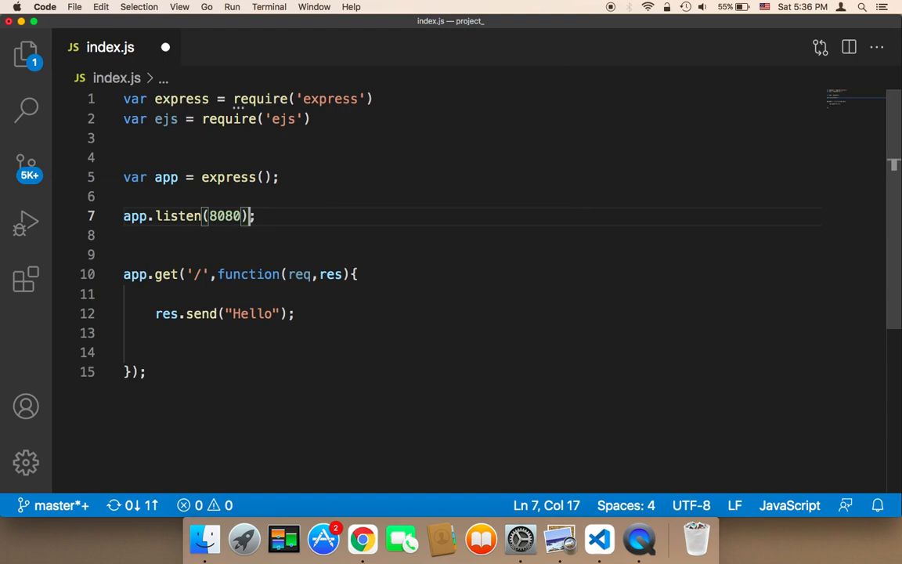
mouse_move(108, 177)
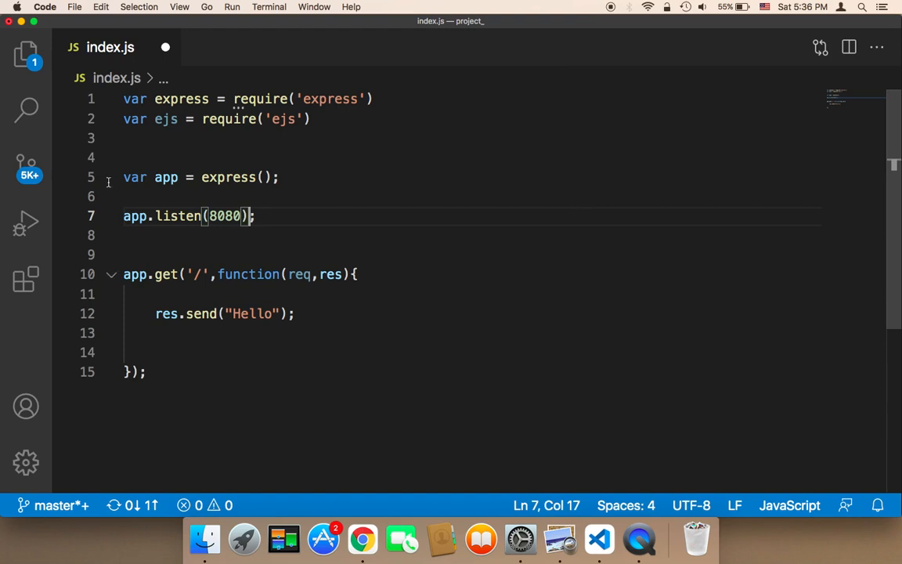
mouse_move(268, 203)
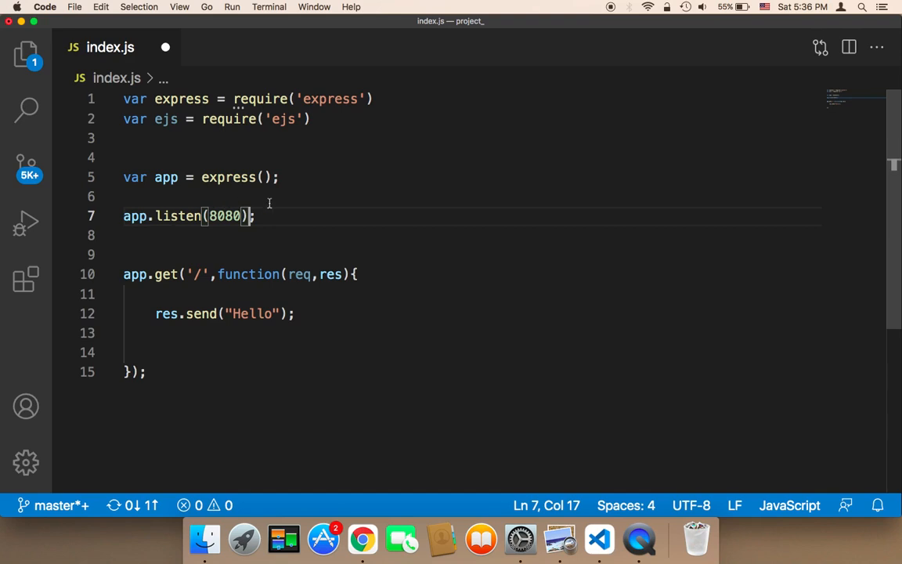
Save index.js with the Hello route and port 8080 code
click(74, 6)
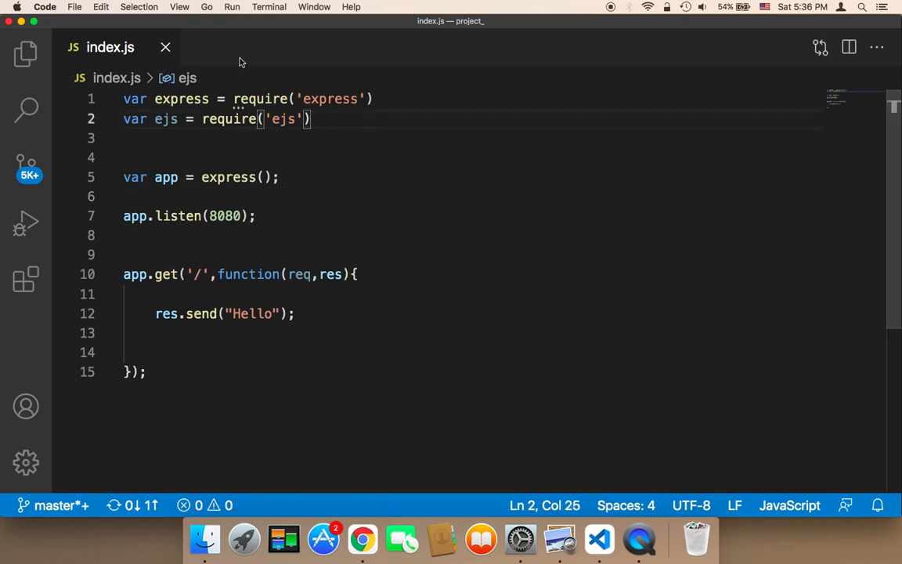
click(179, 7)
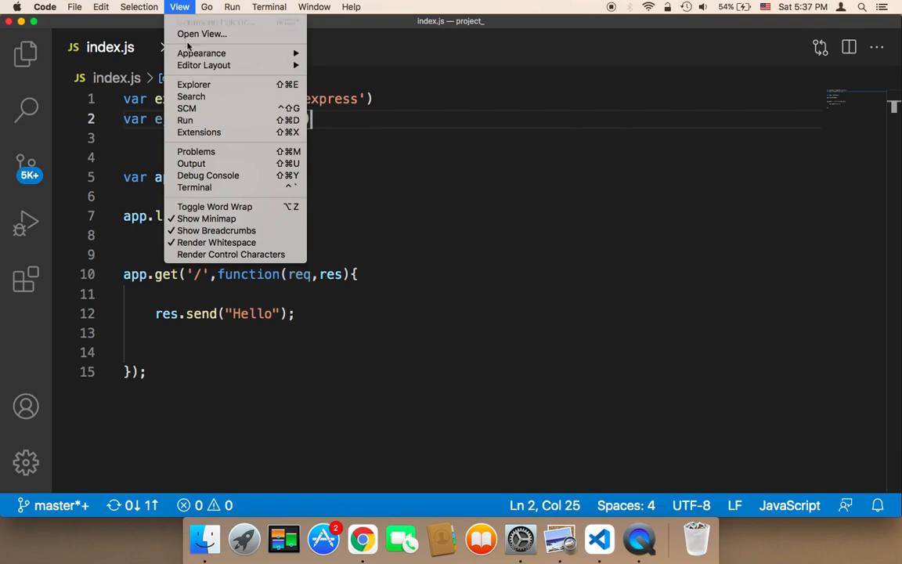
Run node index.js in the integrated terminal, then close the terminal panel
click(194, 187)
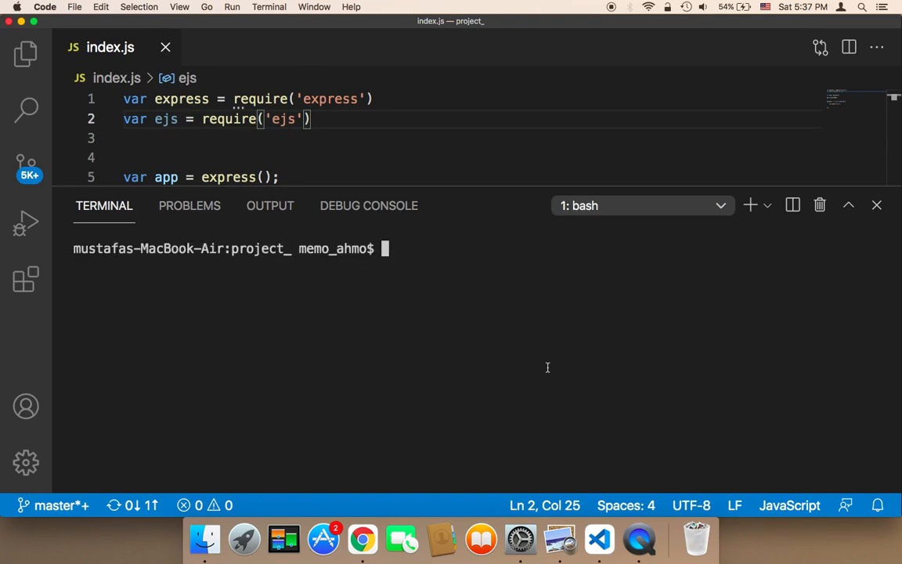
text(node)
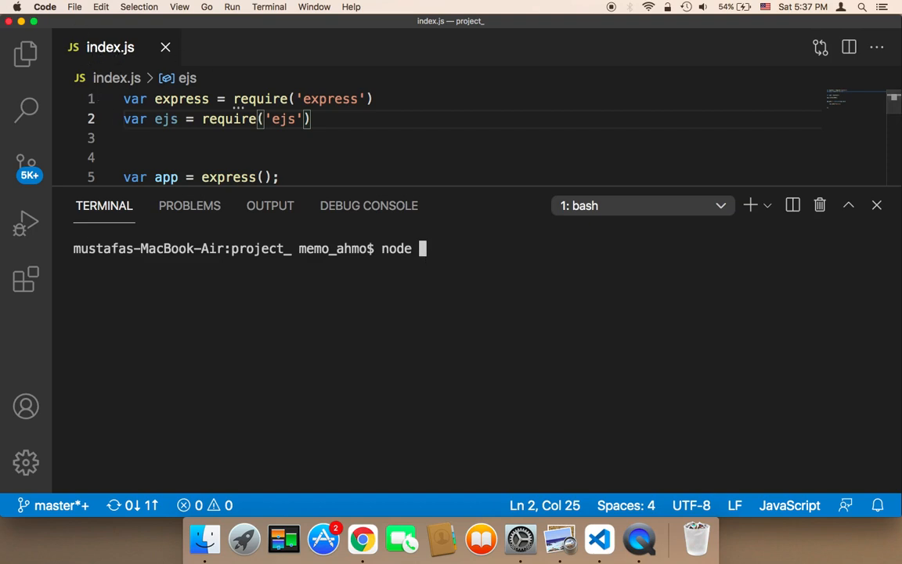
text(index.js)
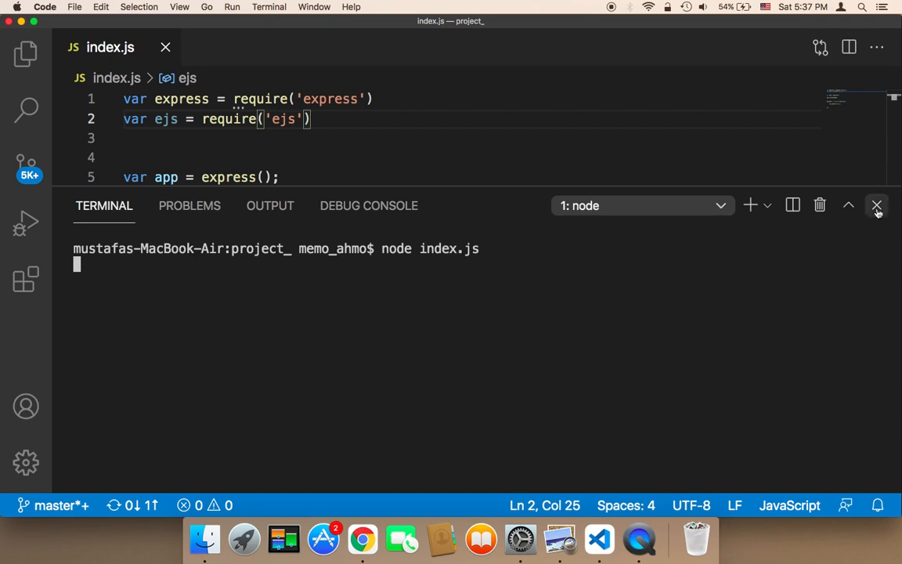
mouse_move(877, 205)
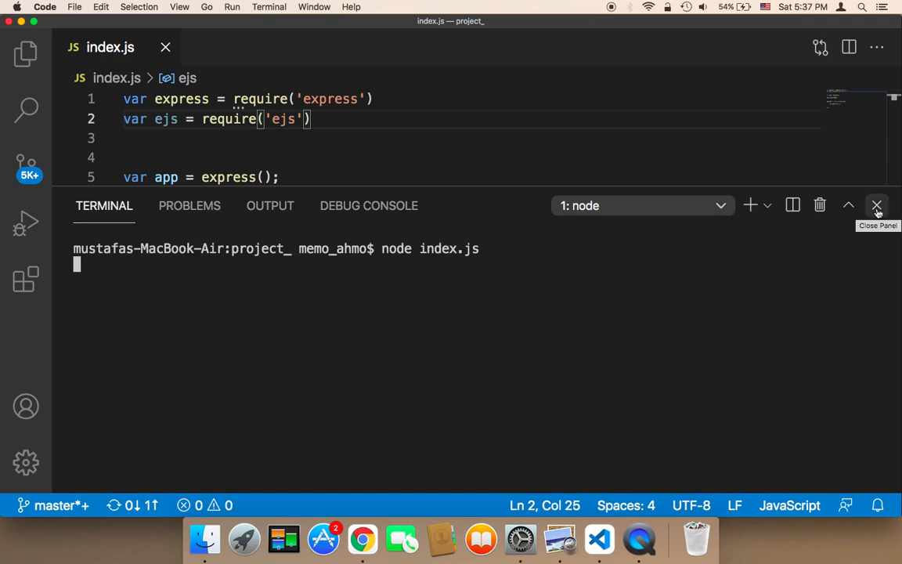
click(876, 205)
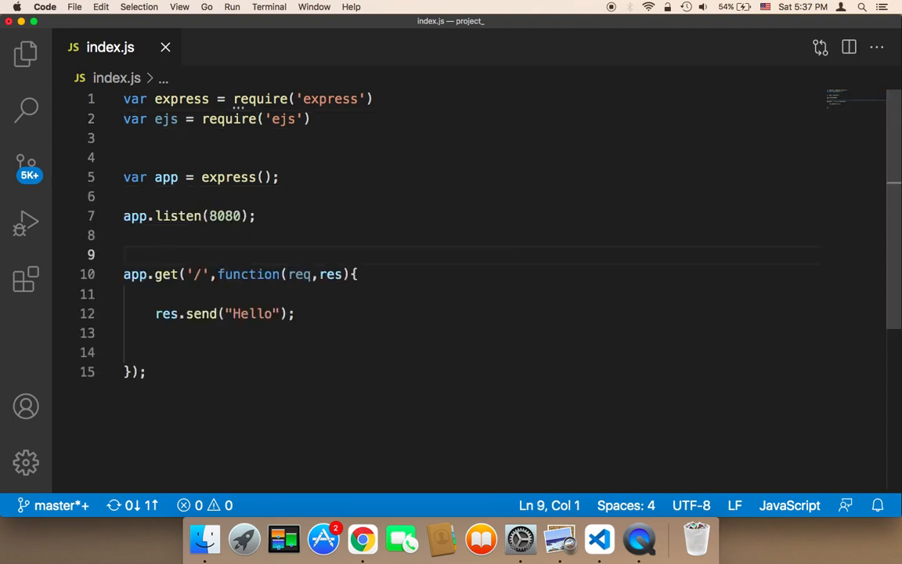
Add a // localhost:8080 comment on line 9 and select the word localhost
text(// lo)
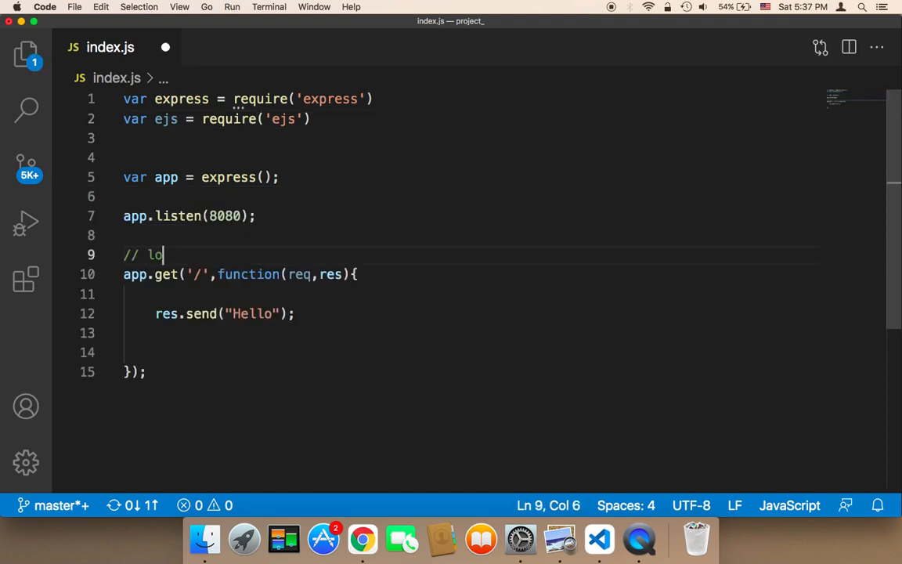
text(calh)
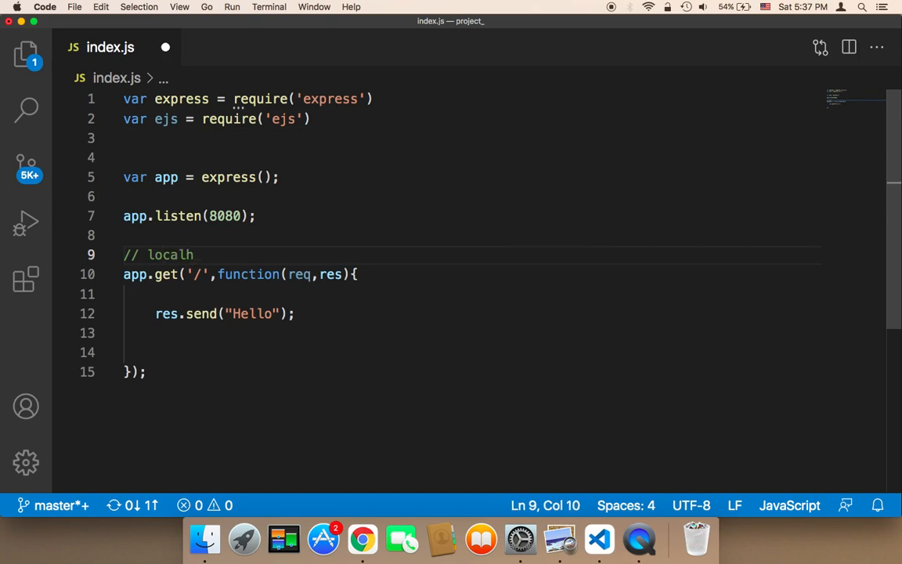
text(ost:8)
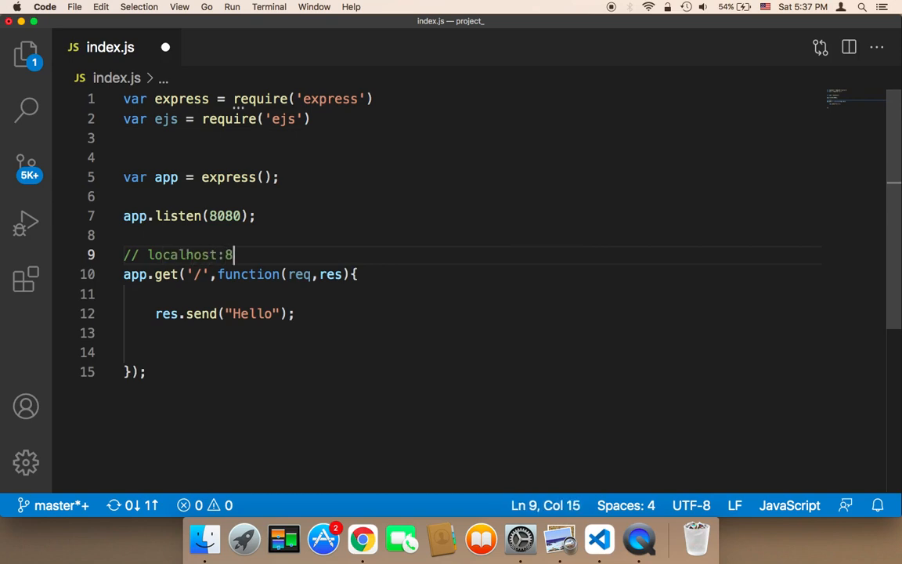
text(080)
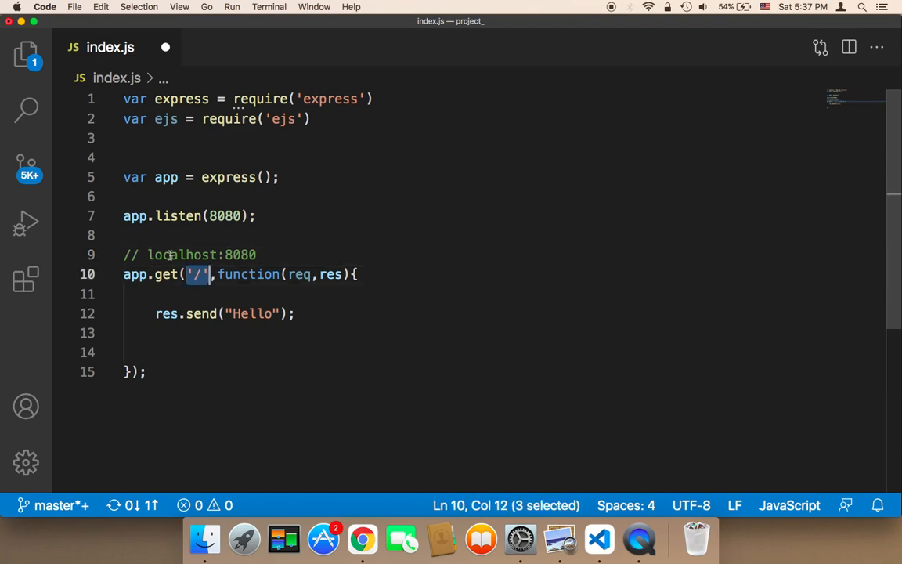
double_click(181, 254)
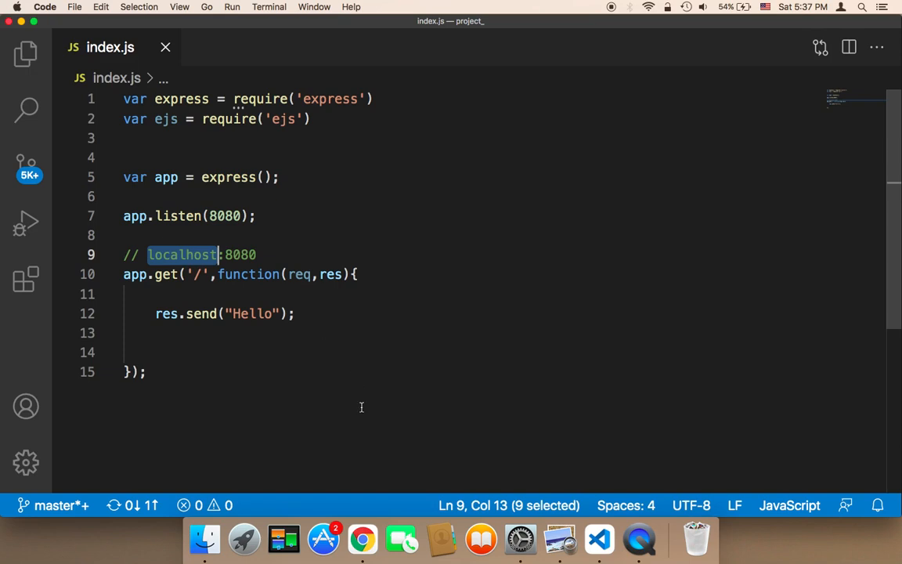
mouse_move(365, 524)
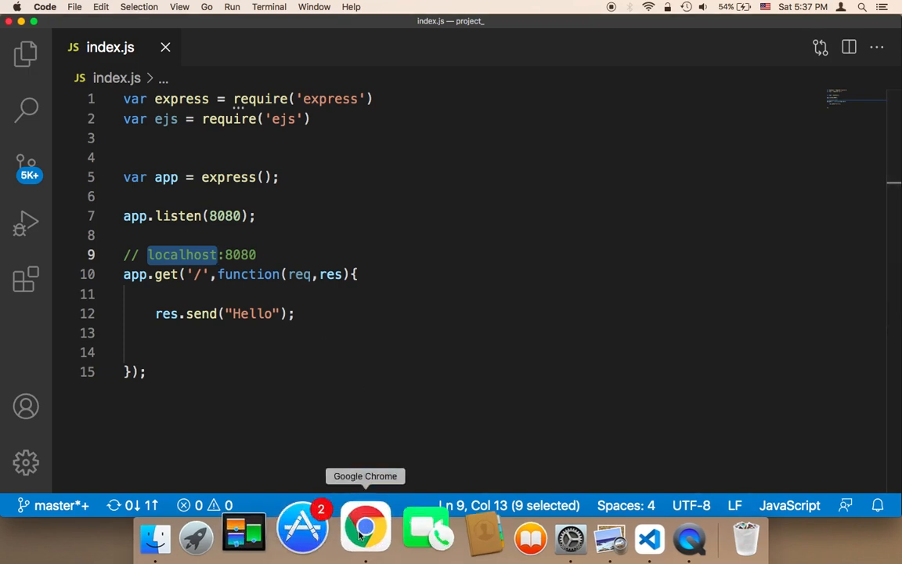
In Chrome, load localhost:8080 and view the Hello response
click(364, 527)
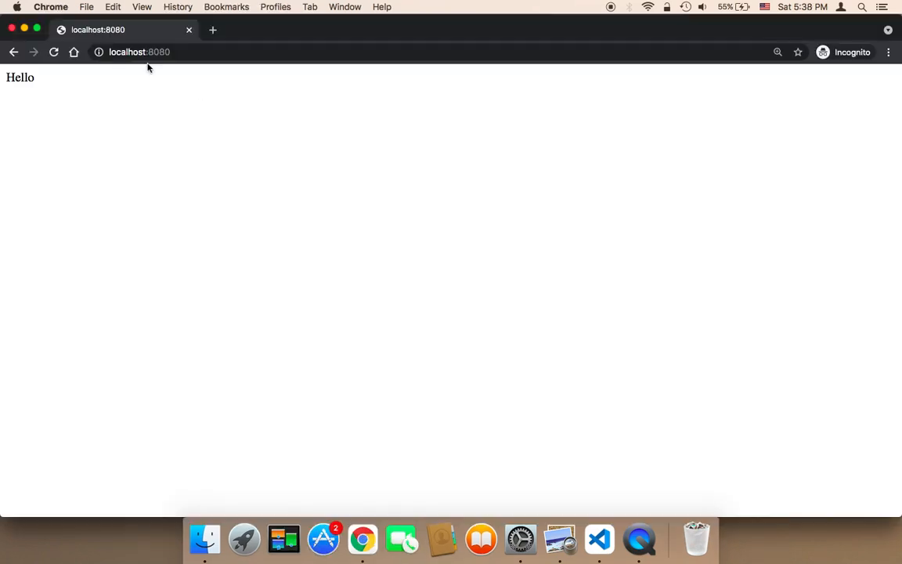
click(140, 51)
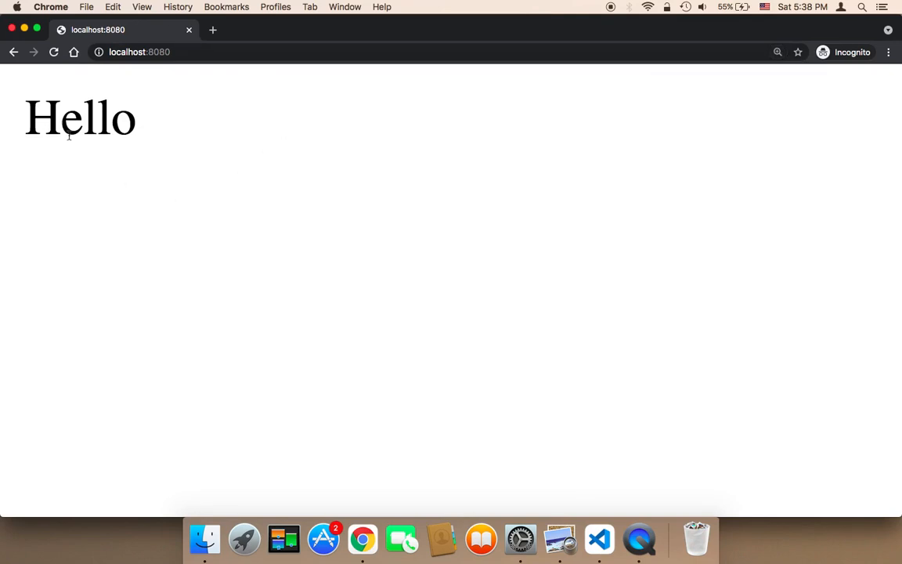
mouse_move(195, 75)
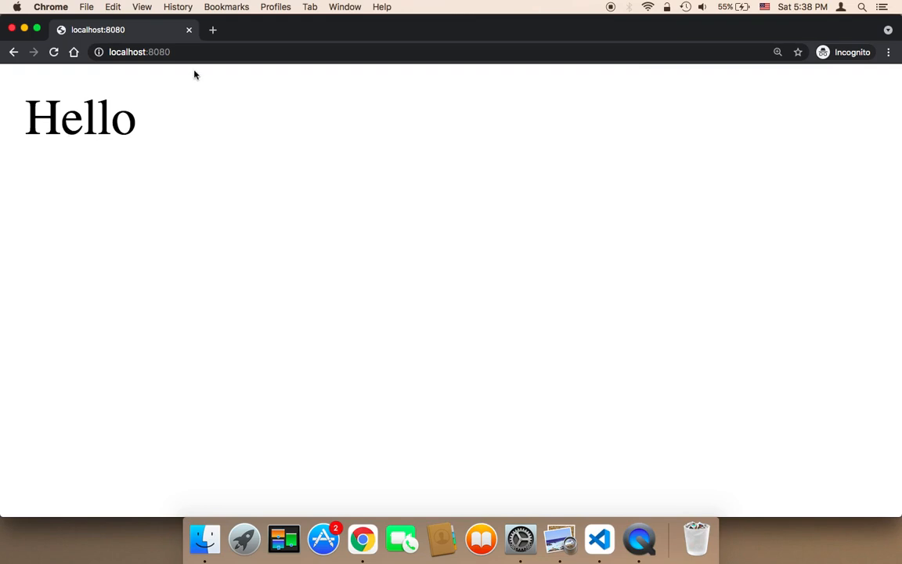
mouse_move(250, 192)
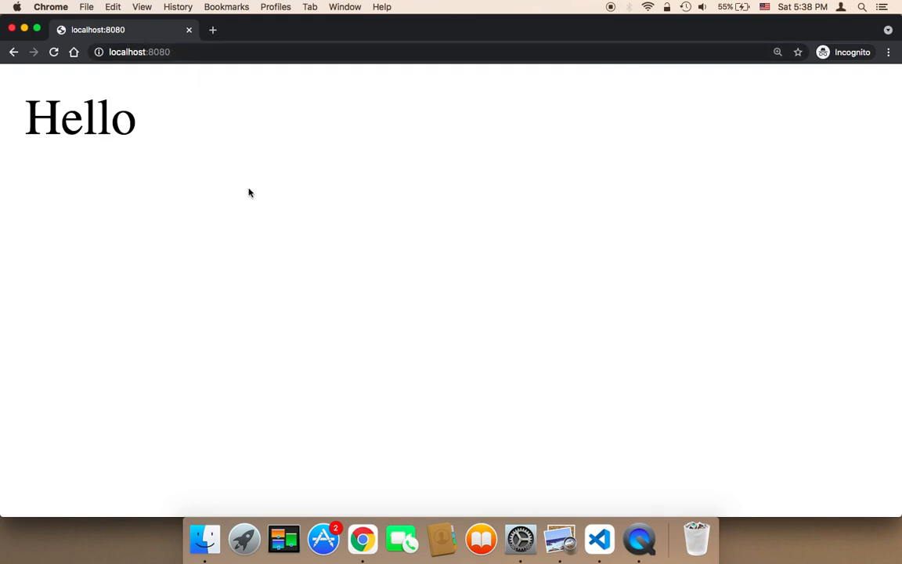